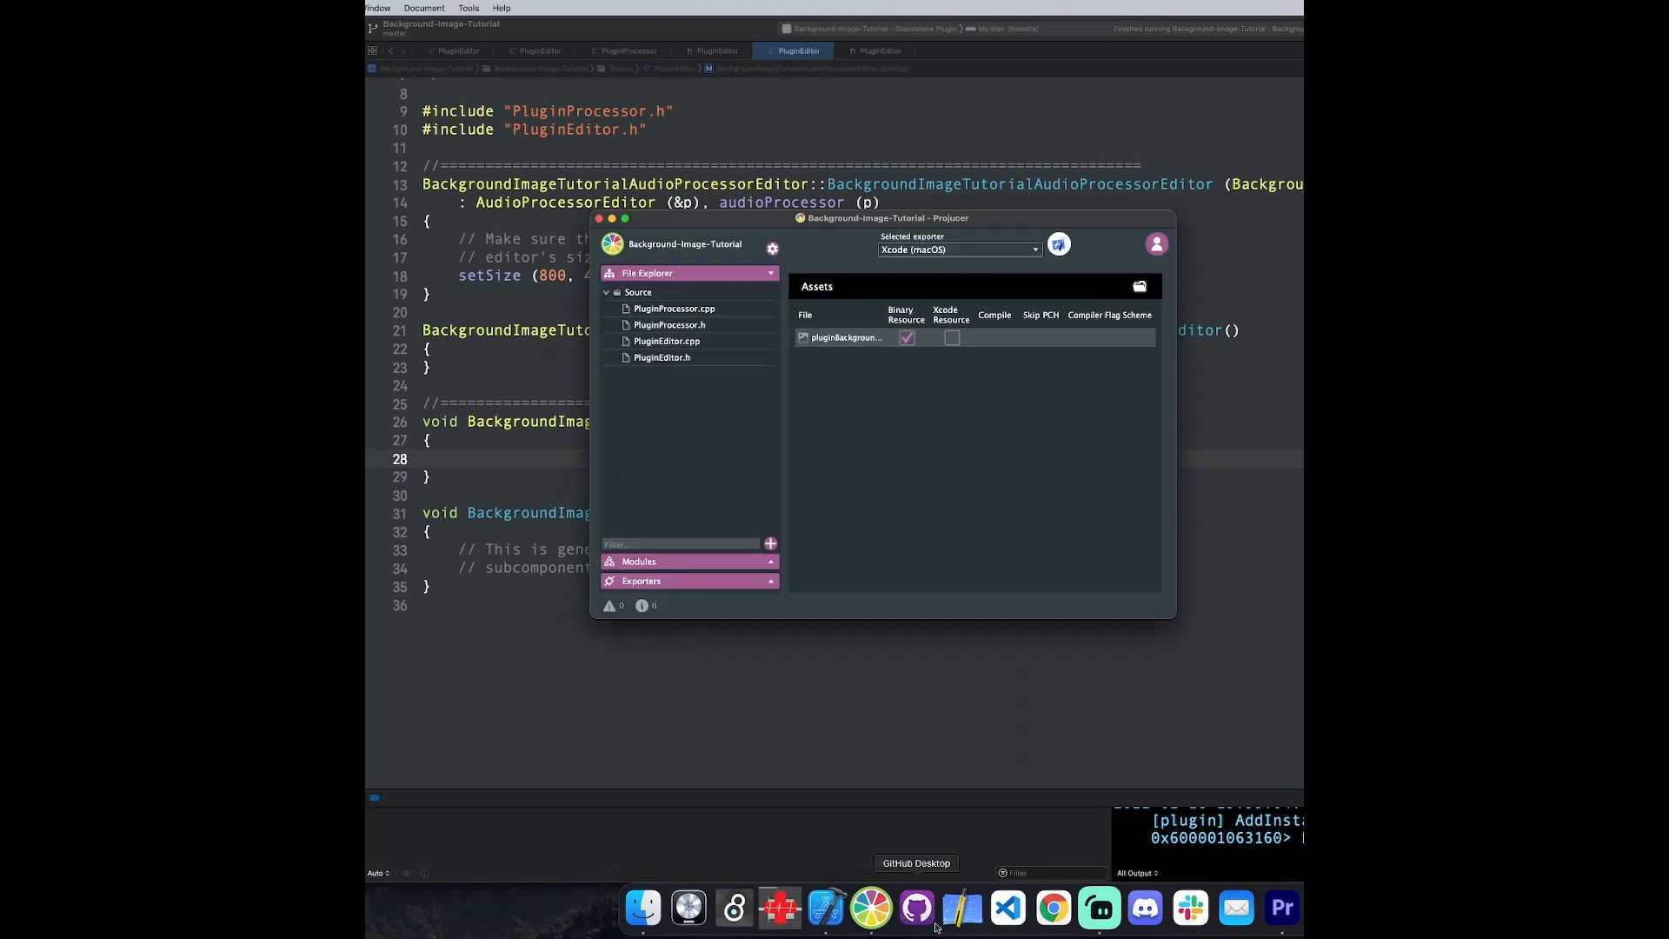
Step: Add the existing Assets folder with the background image to the Projucer project
left_click(769, 543)
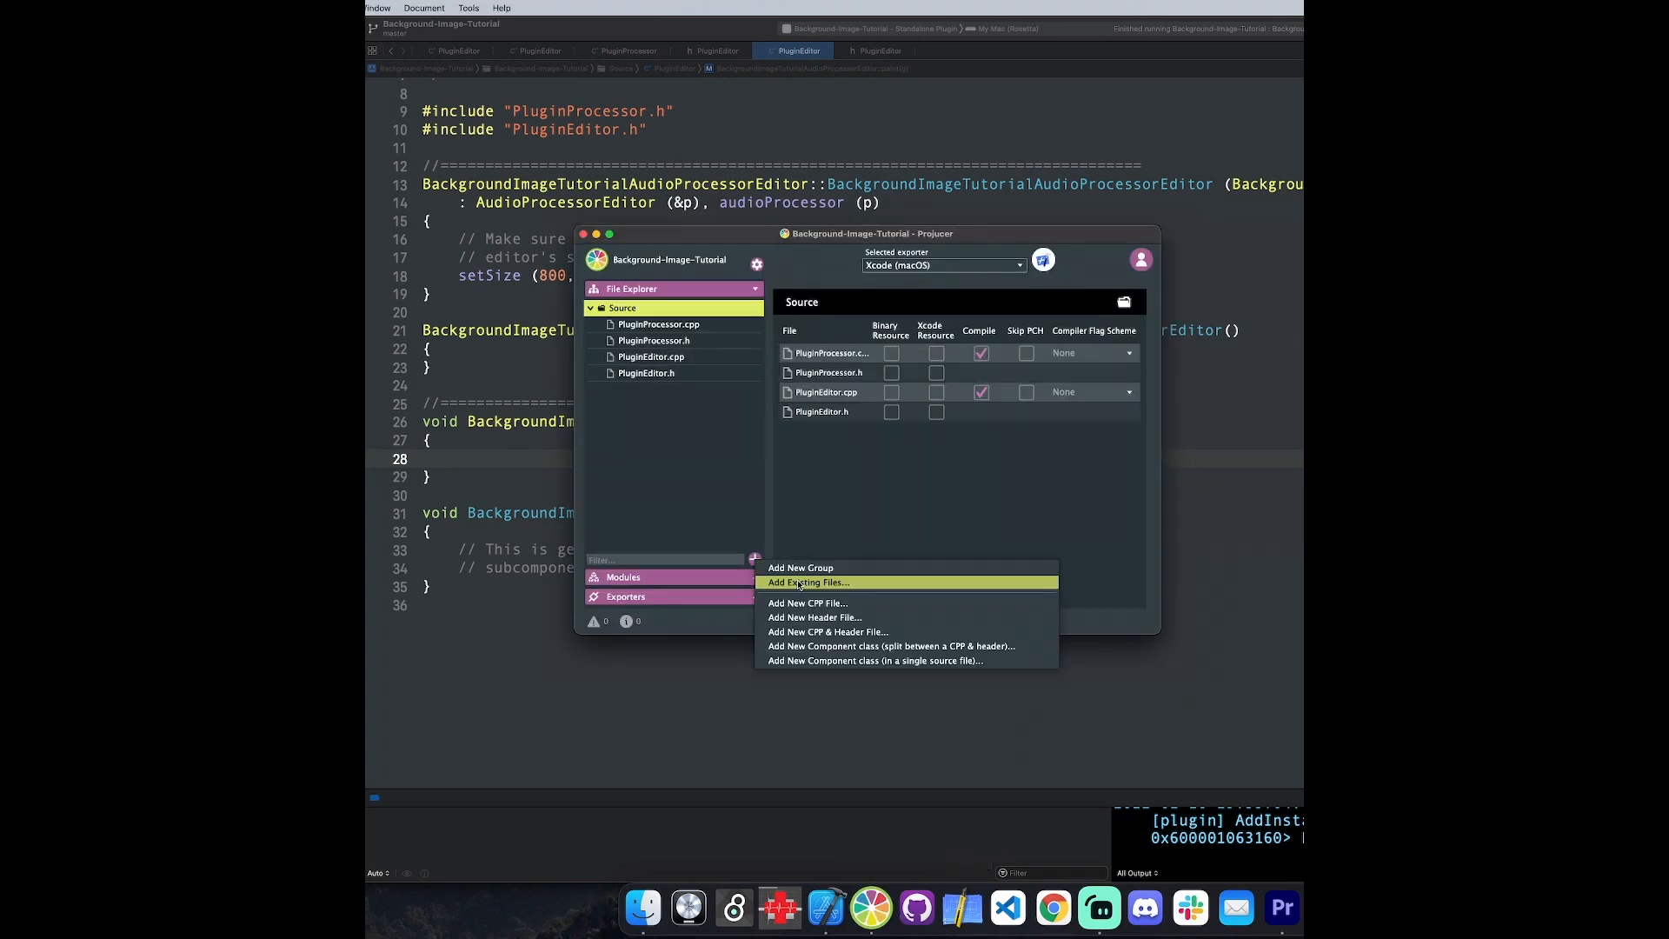
left_click(806, 583)
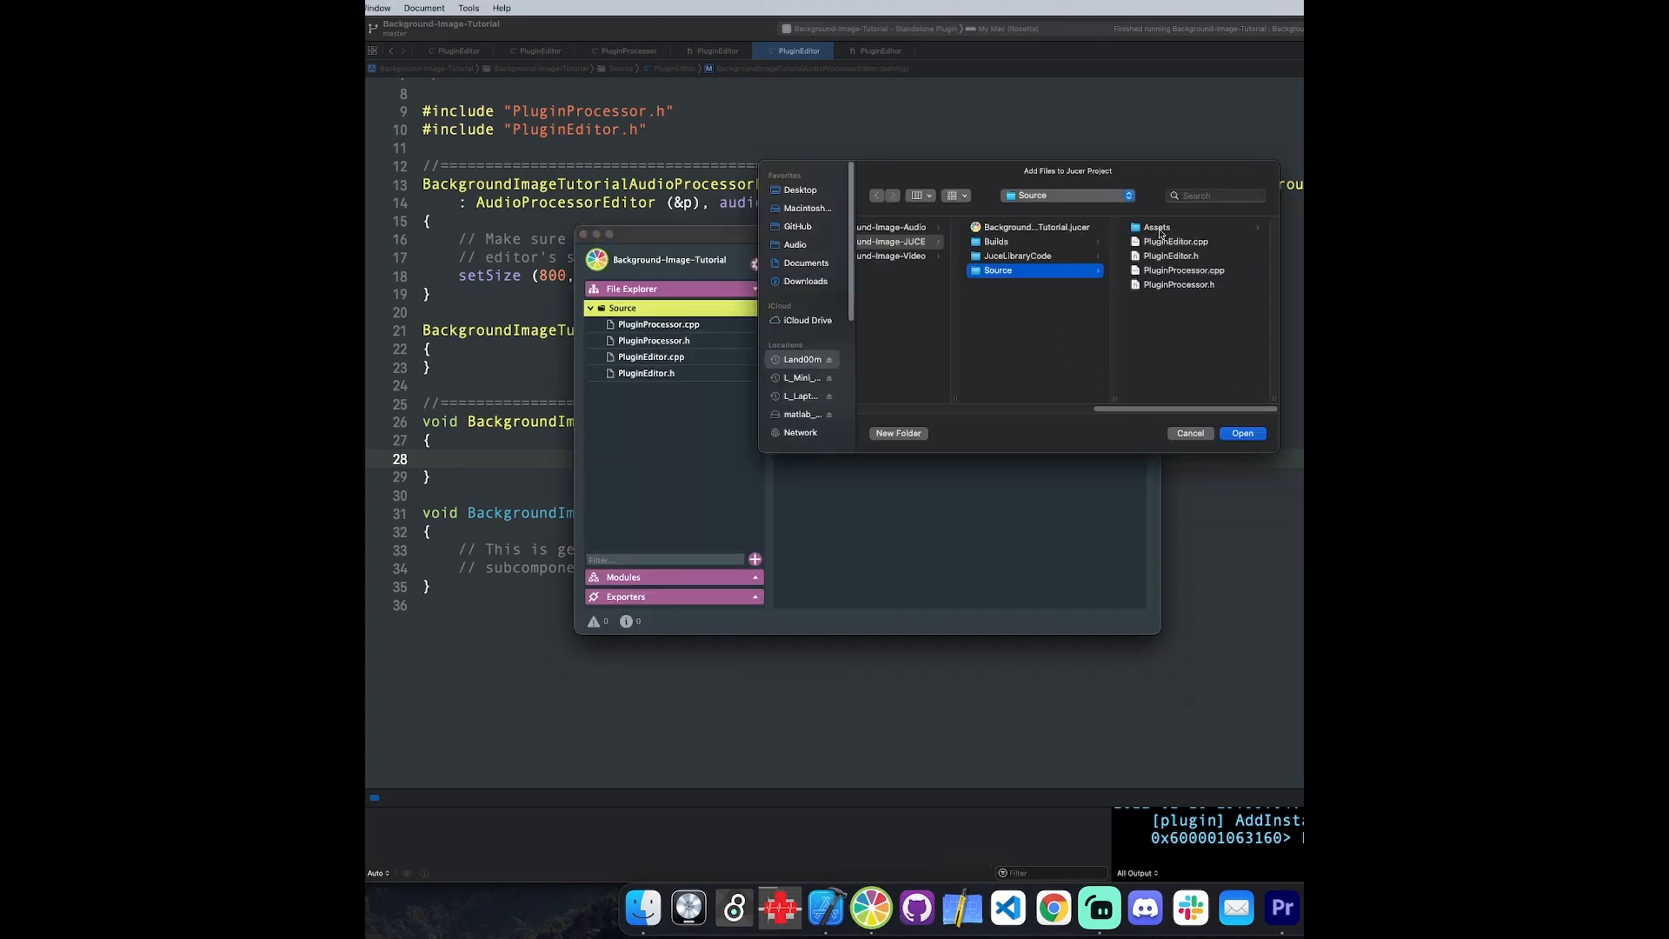
left_click(1241, 433)
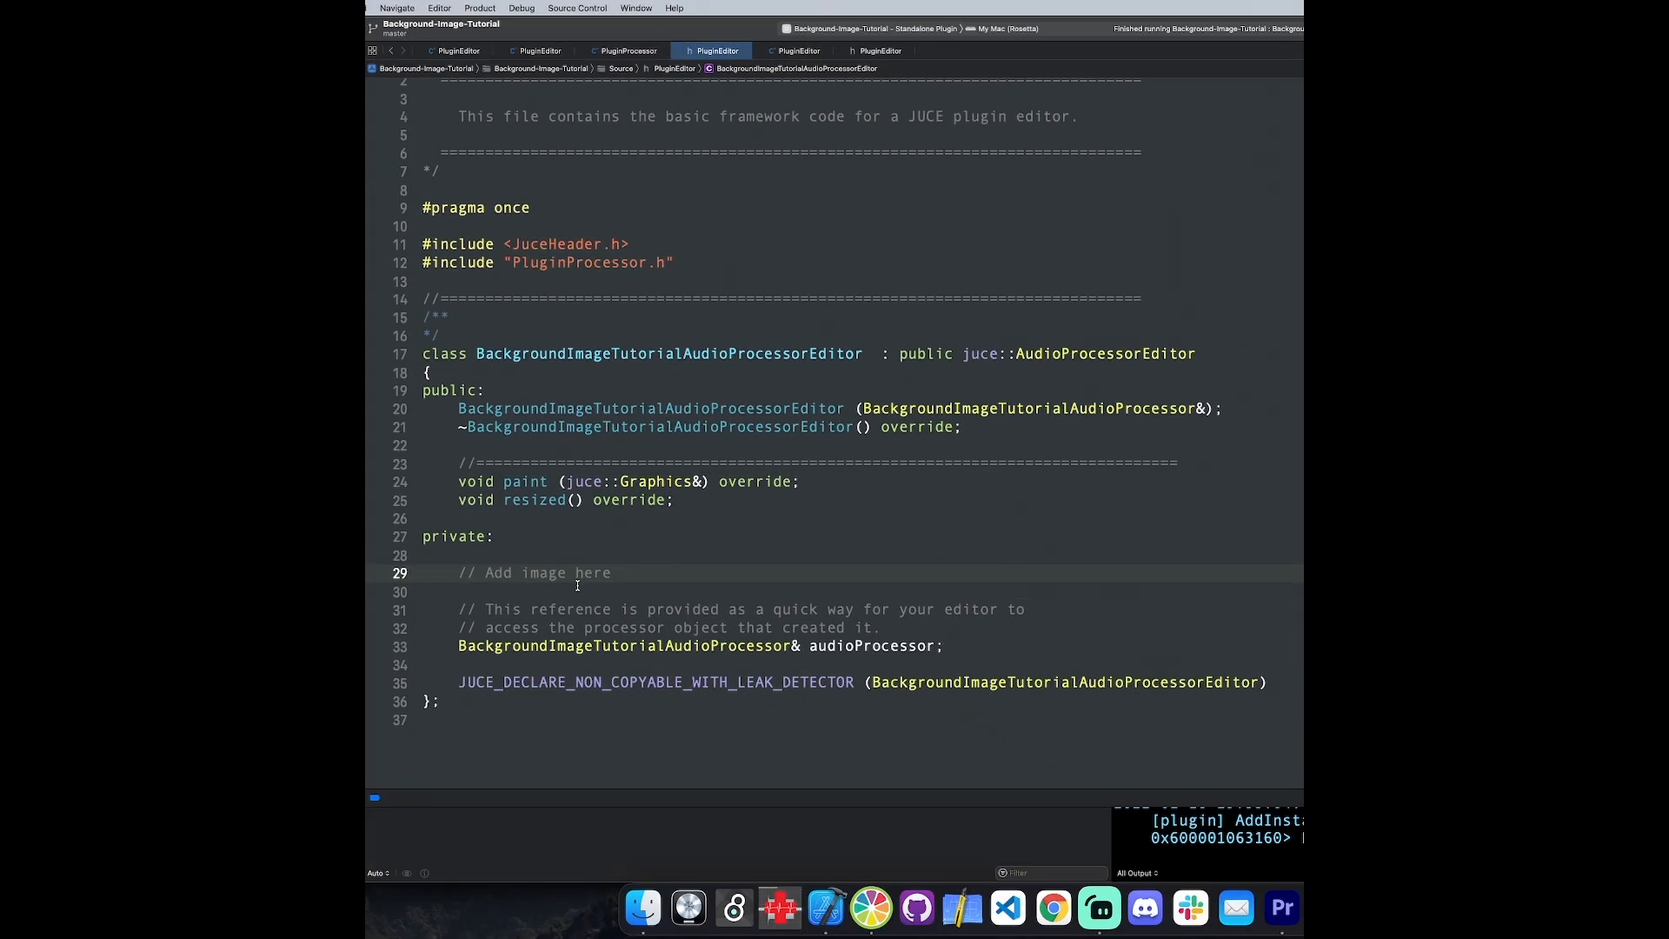
Step: Type juce::Image under the // Add image here comment in PluginEditor.h
type("juce::Image")
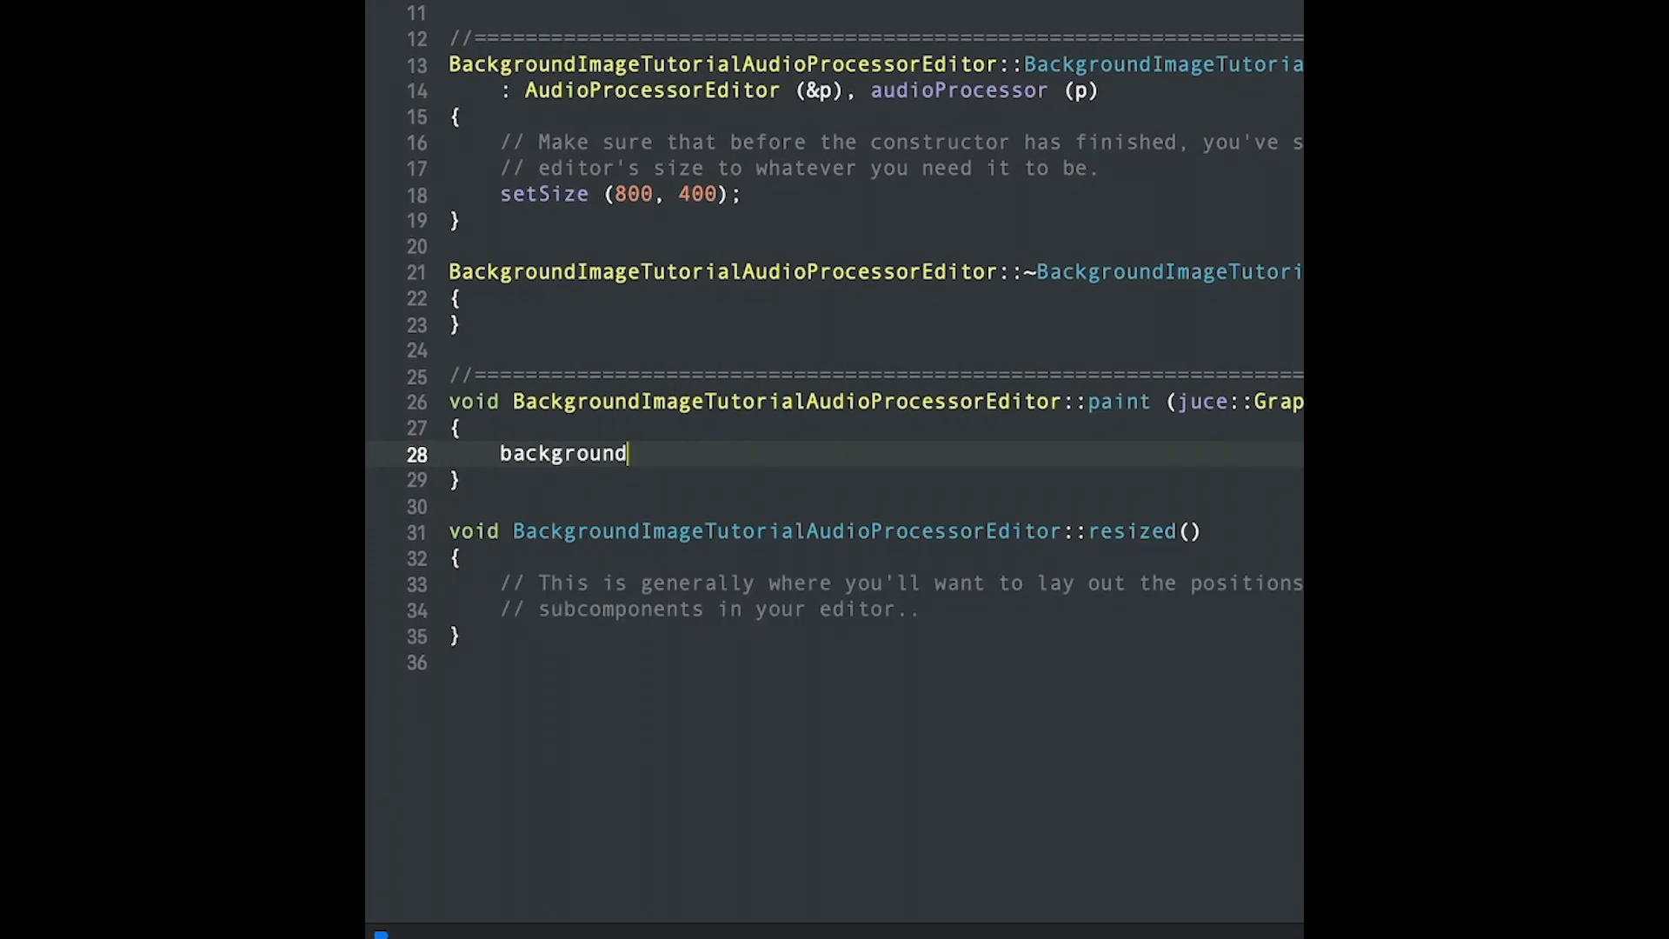
Step: Write background = juce::ImageCache::getFromMemory(BinaryData::plu in paint()
type("= juce::ImageC")
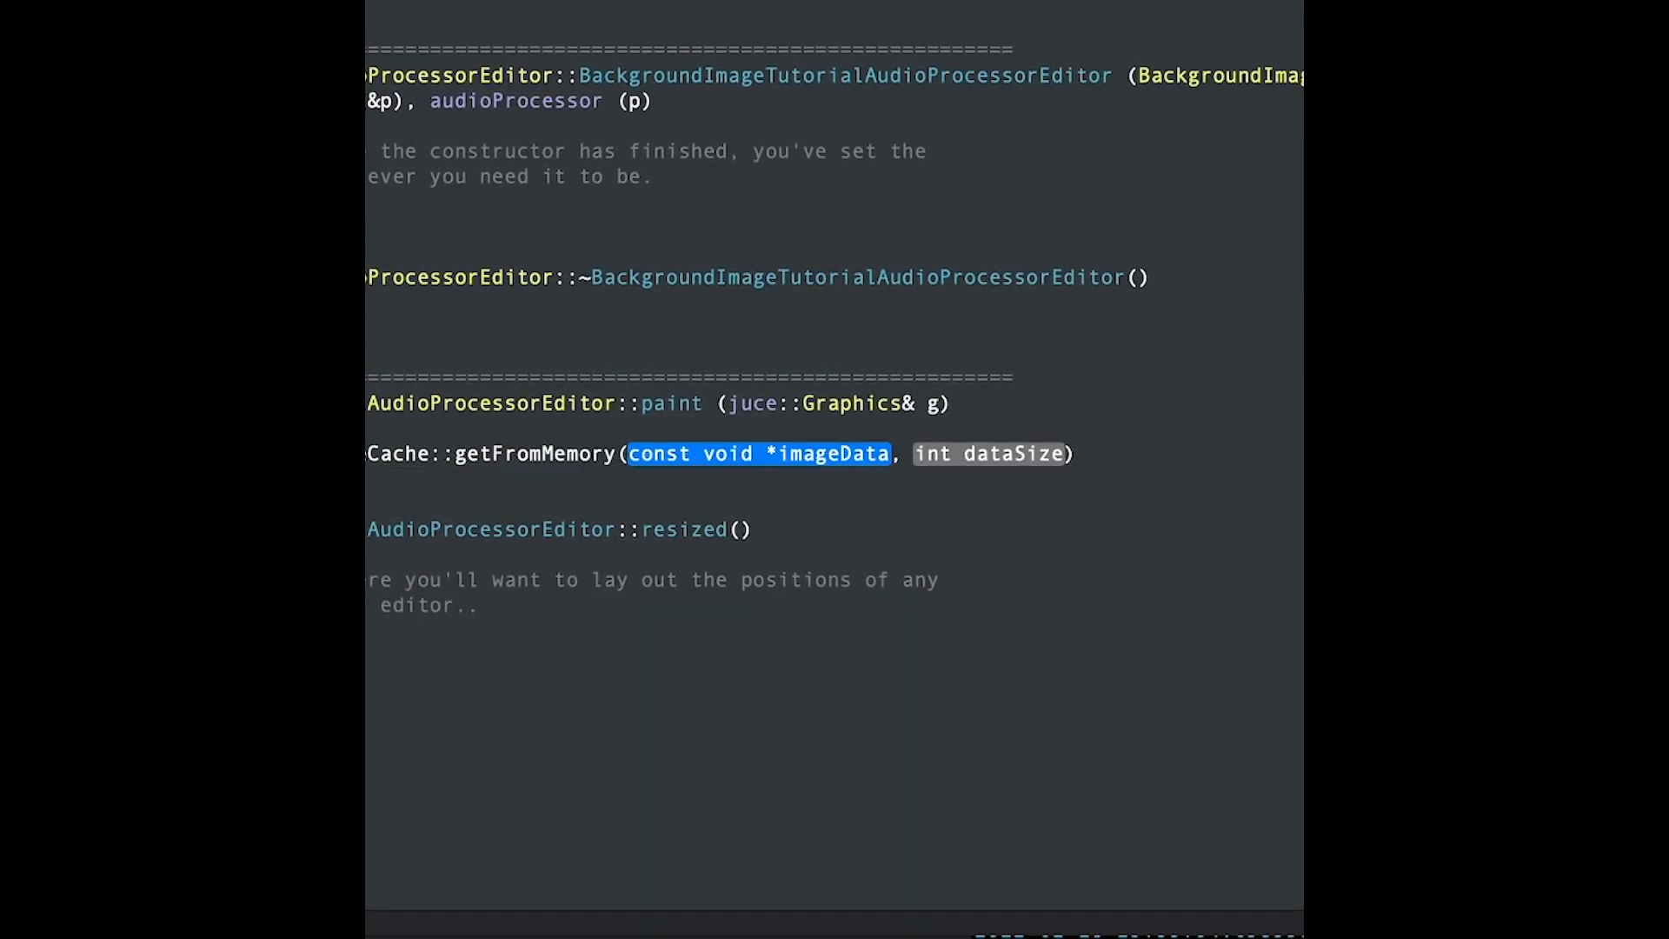
type("BinaryData::plu, int dataSize)")
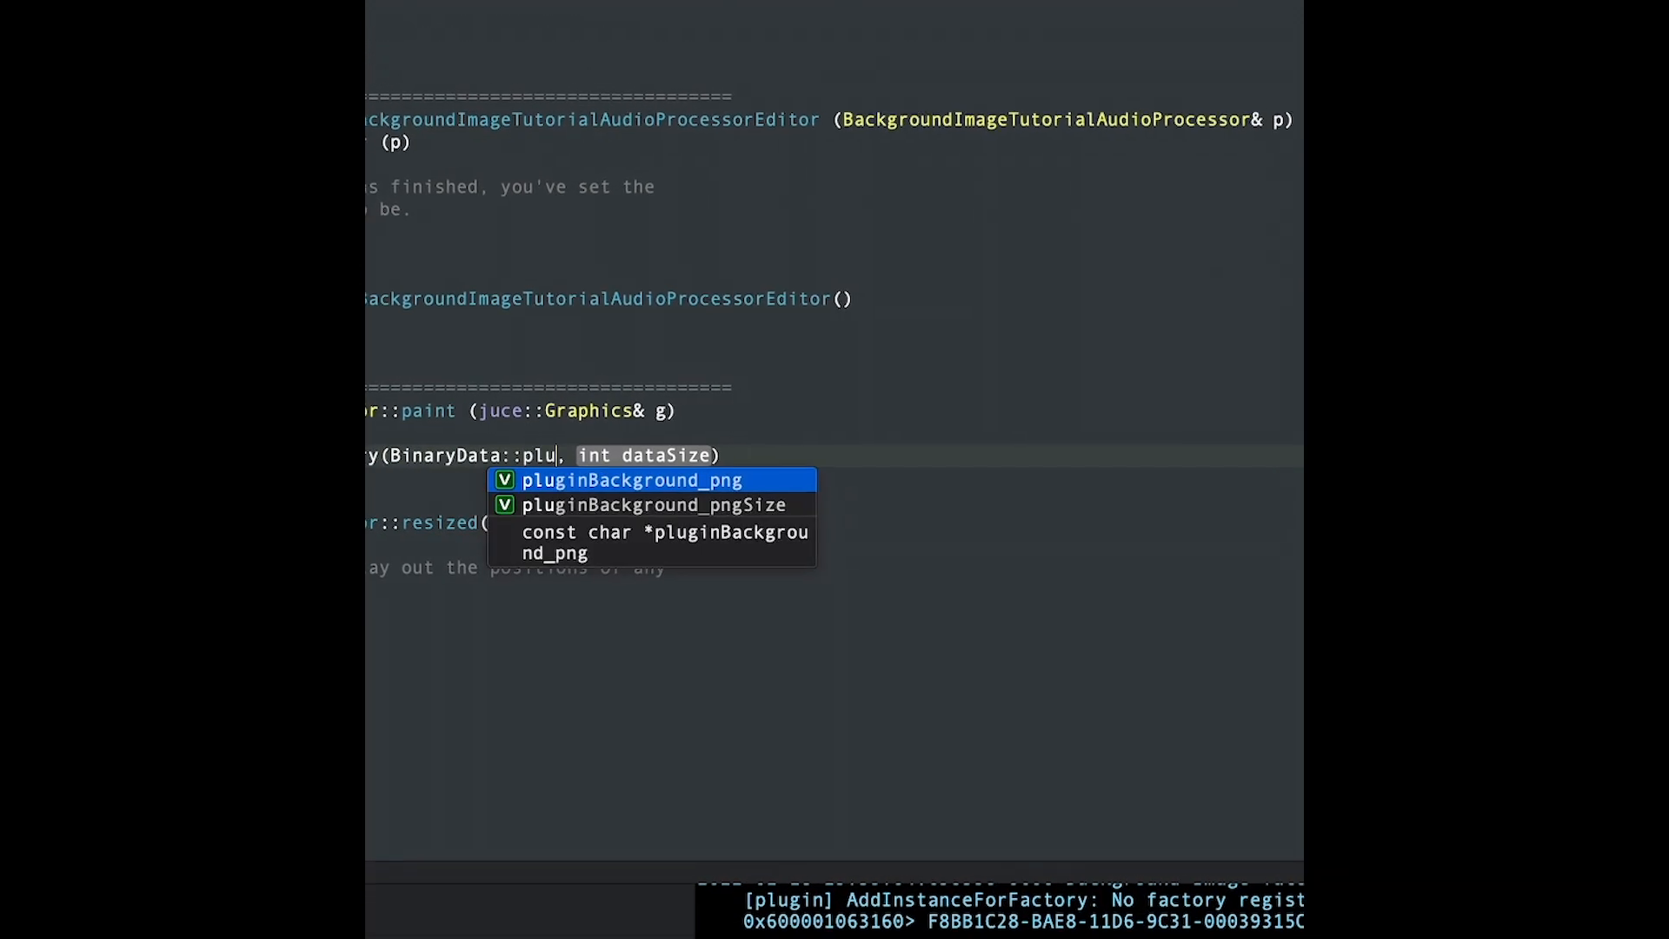